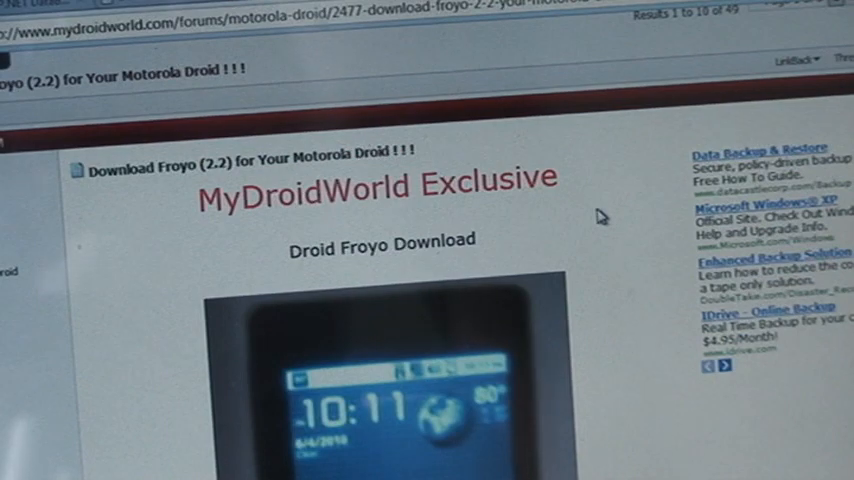
Scroll the Froyo 2.2 post down to the Downloads and nandroid Install Instructions sections.
scroll(down, 3)
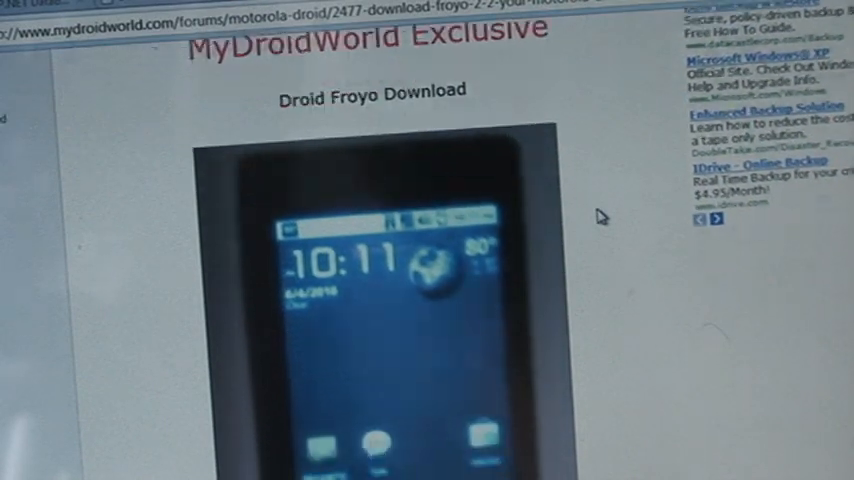
scroll(down, 3)
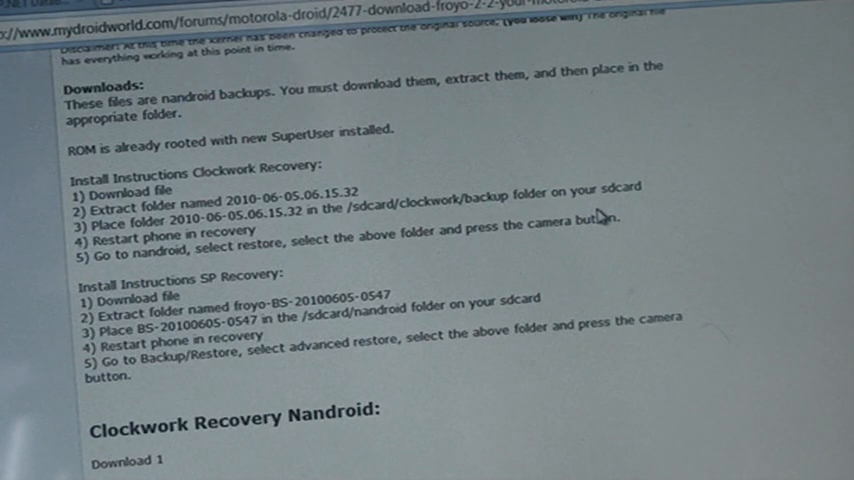
Scroll past the SP Recovery steps to the Clockwork Recovery Nandroid download mirror.
scroll(down, 3)
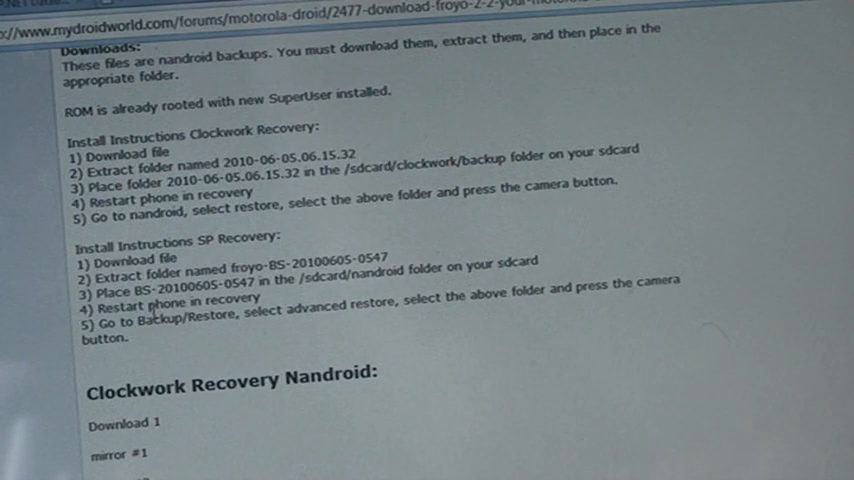
mouse_move(270, 330)
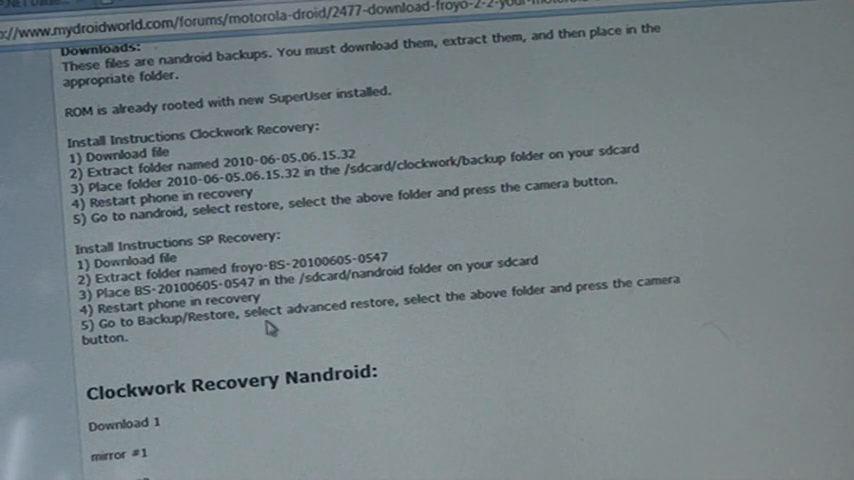
mouse_move(505, 390)
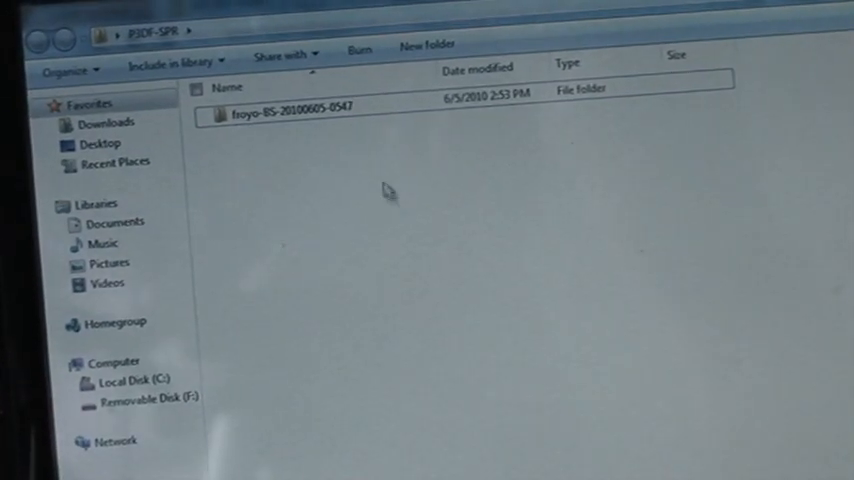
Open a second Explorer window at Removable Disk (F:) > nandroid.
click(280, 104)
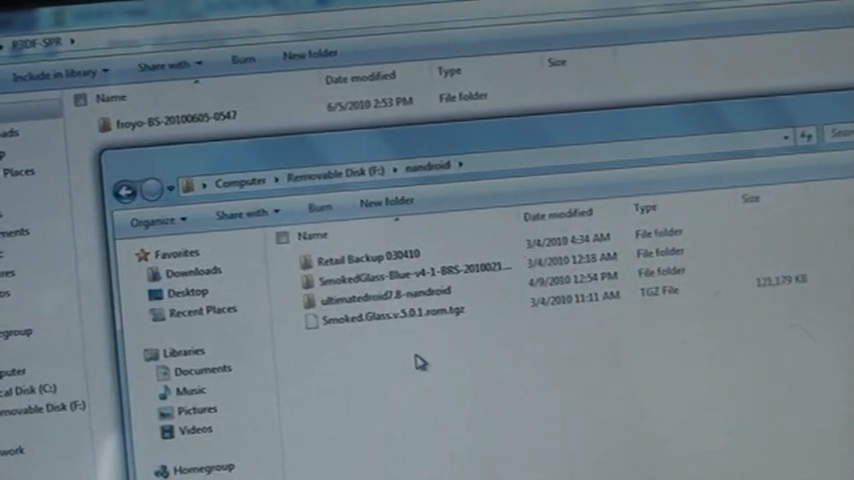
right_click(420, 362)
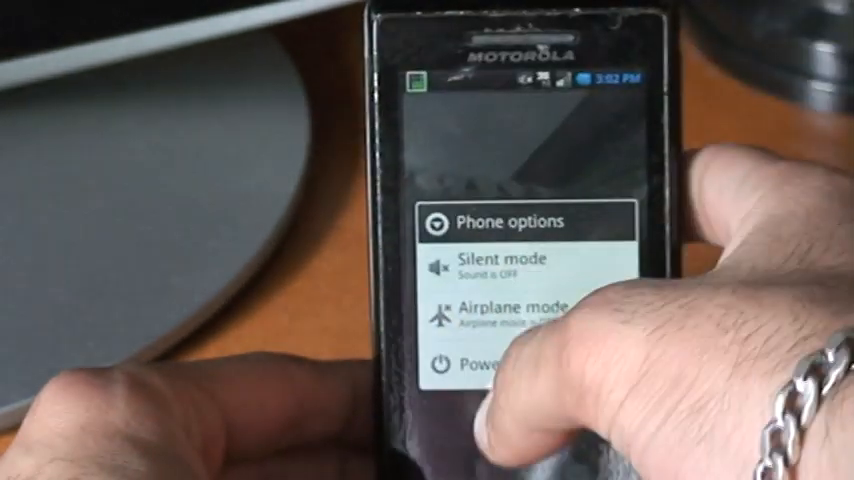
Choose Power off in the Droid's Phone options and confirm with OK.
click(485, 365)
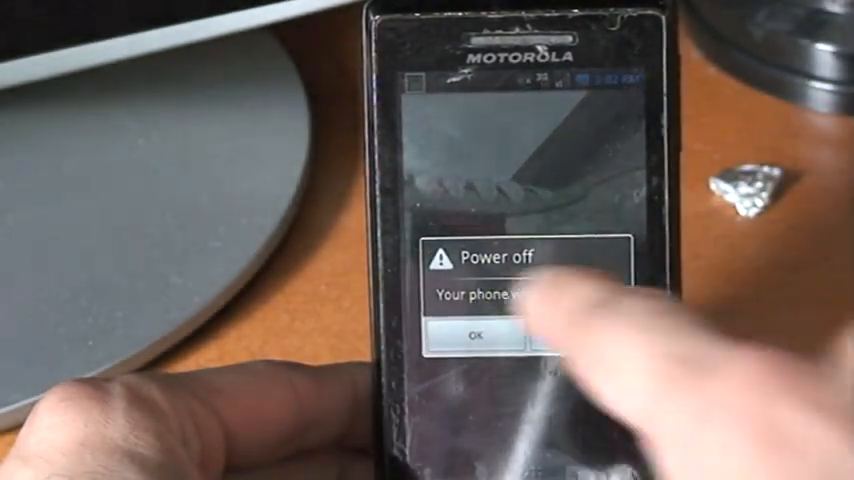
click(475, 333)
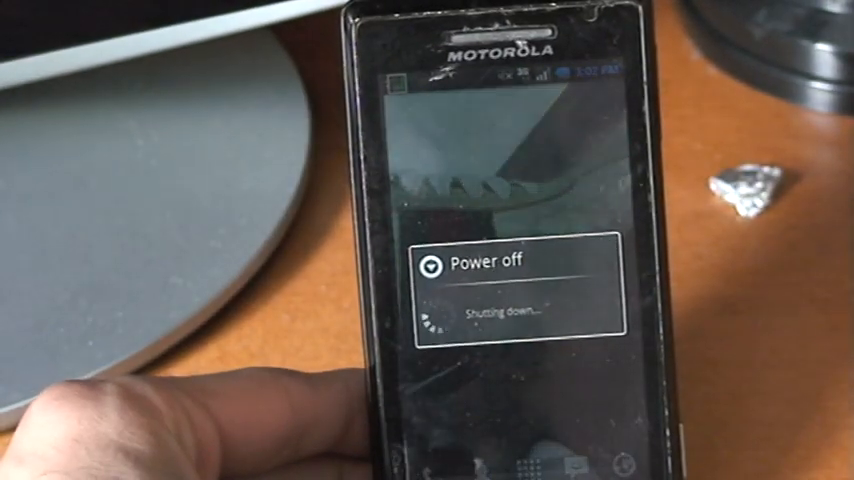